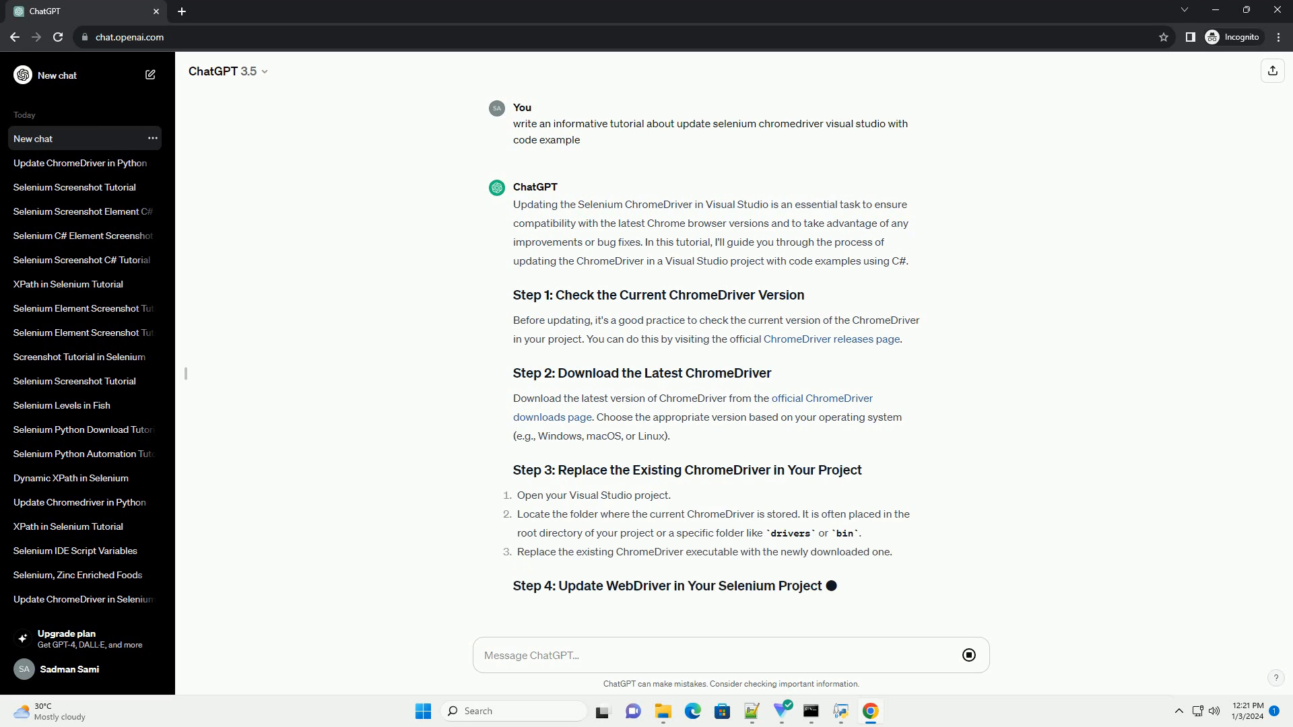
scroll(down, 3)
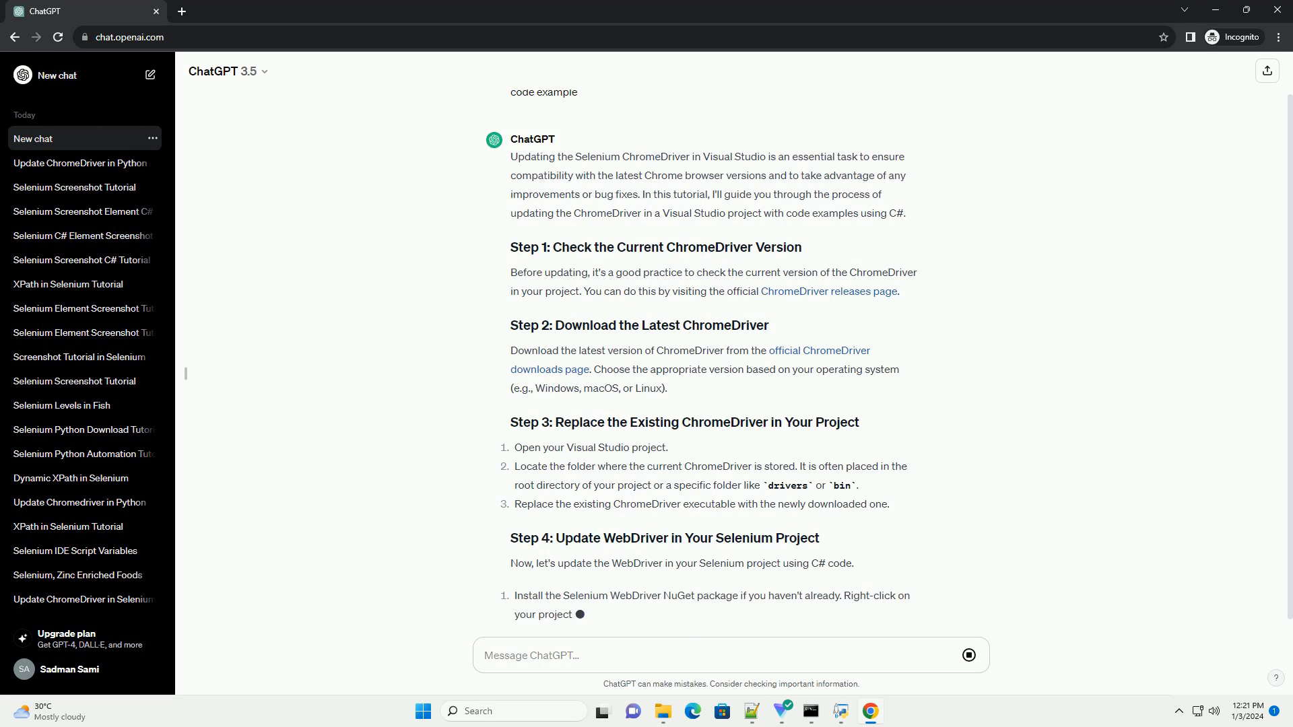
scroll(down, 3)
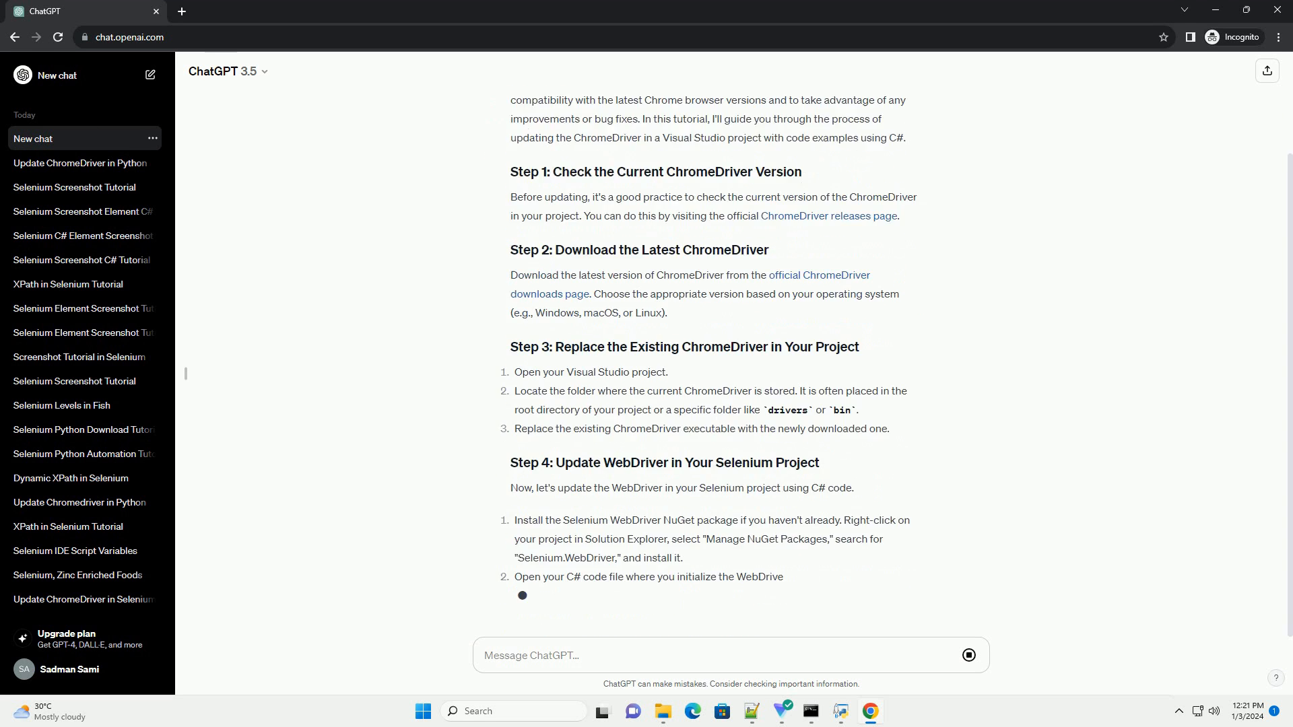
scroll(down, 3)
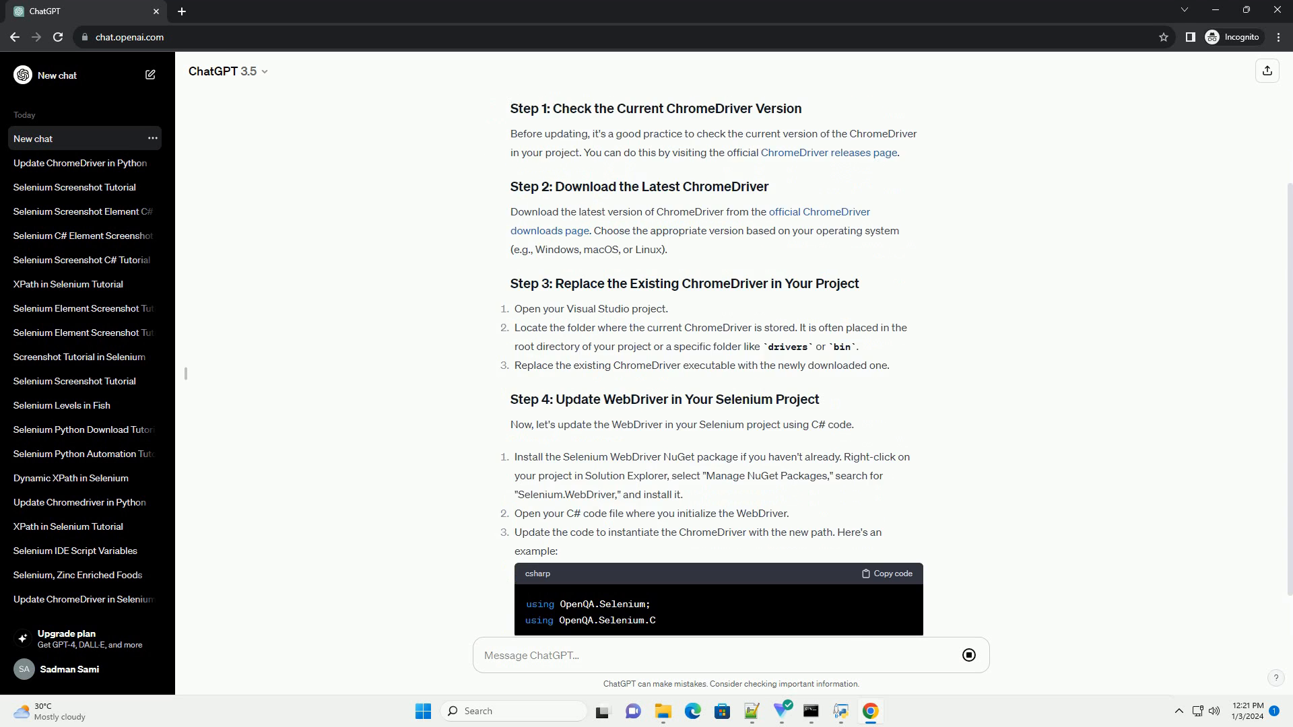
scroll(down, 3)
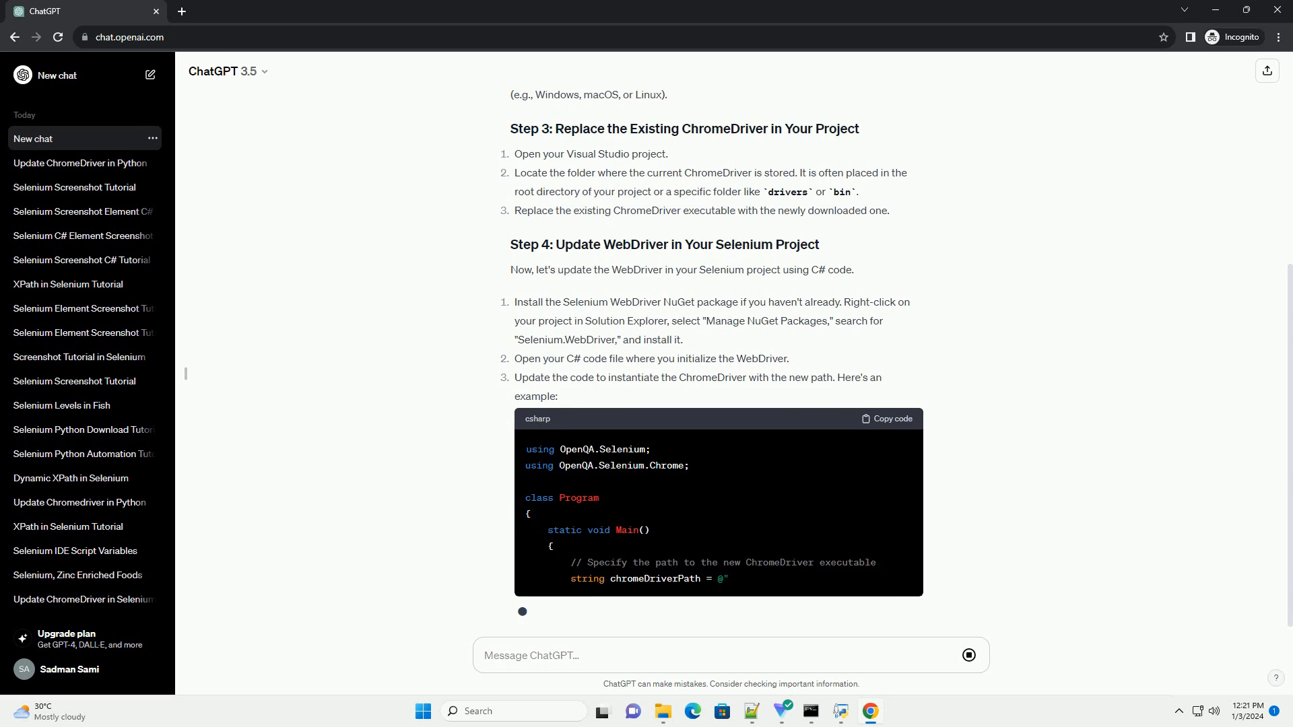
scroll(down, 3)
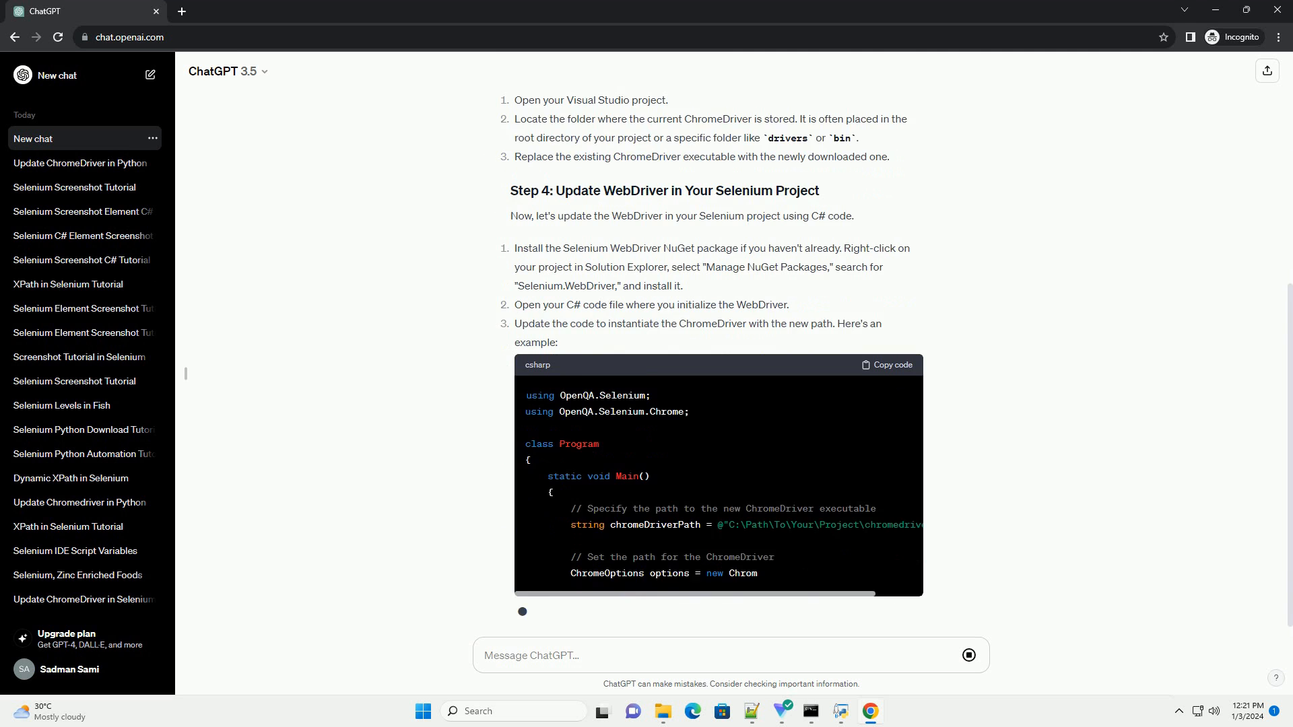
scroll(down, 3)
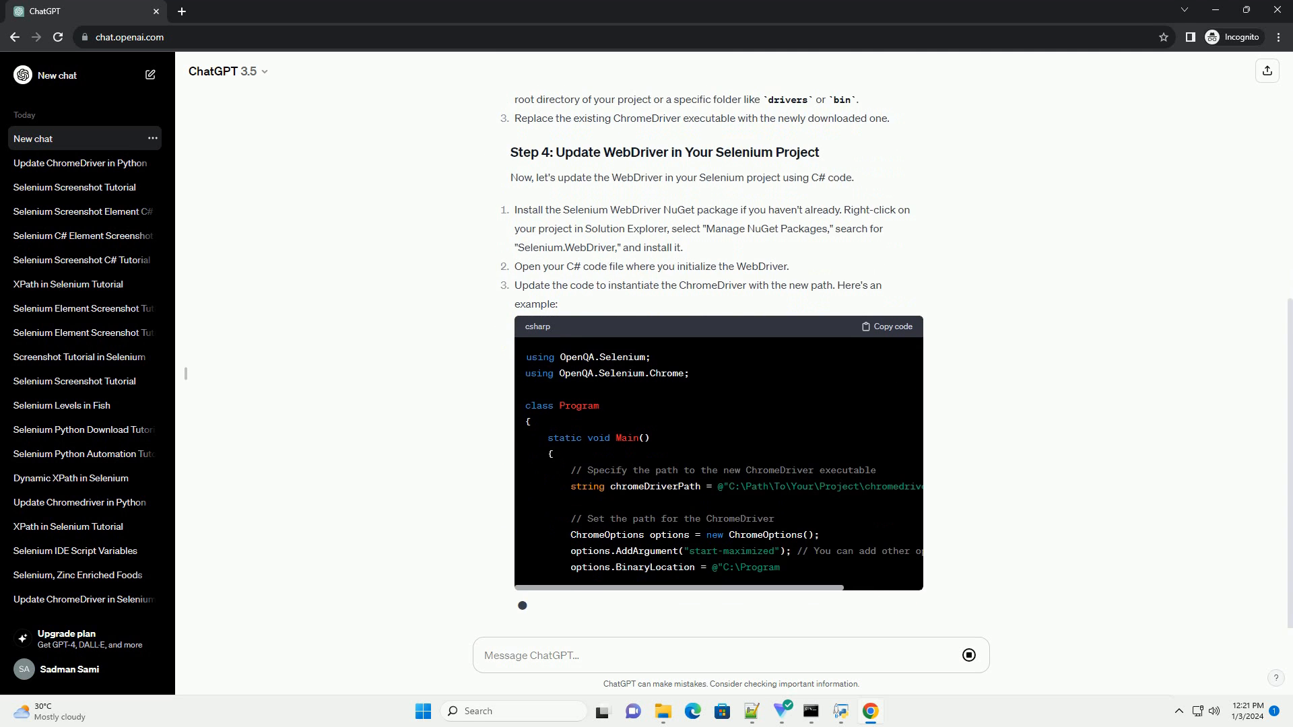
scroll(down, 3)
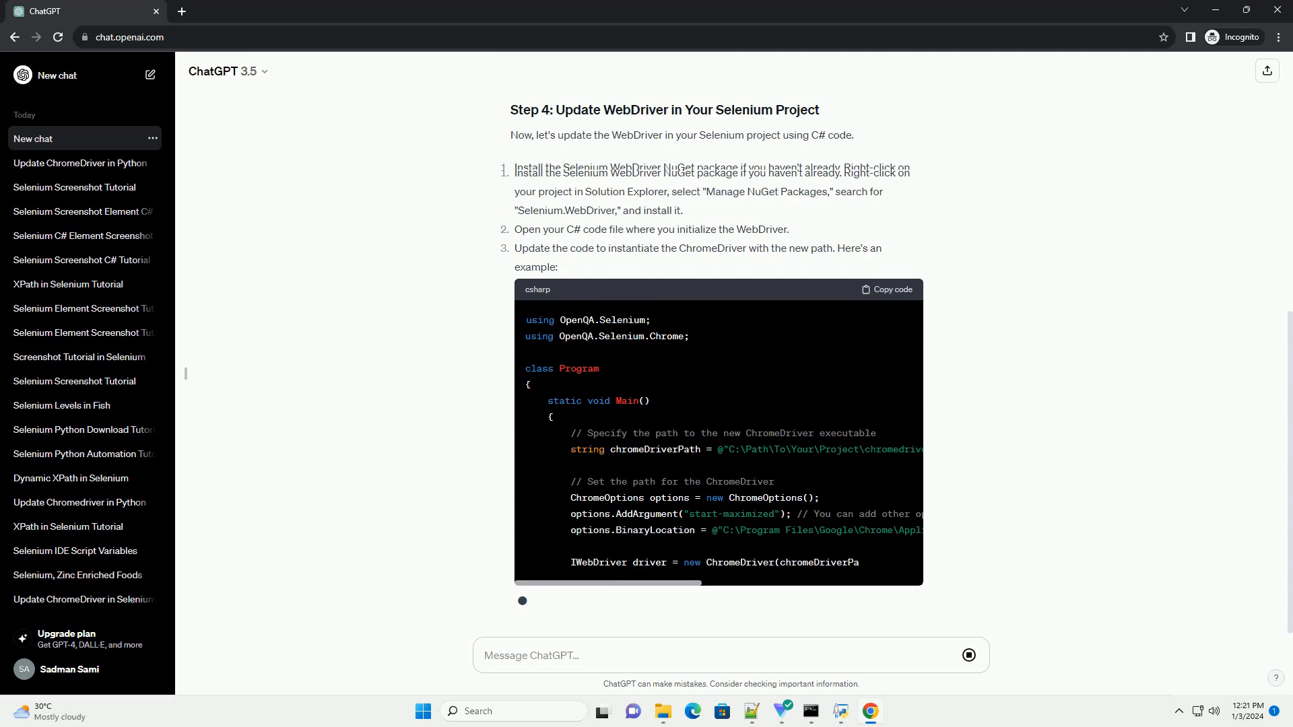
scroll(down, 3)
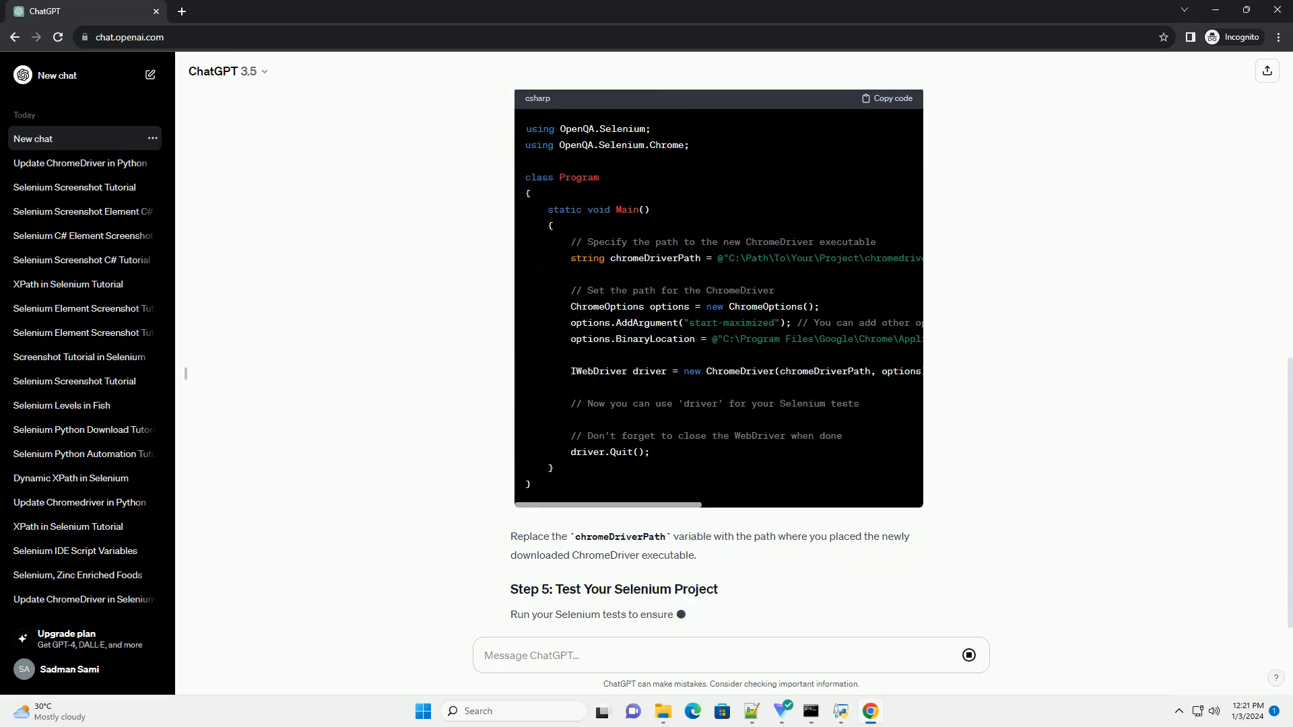
scroll(down, 3)
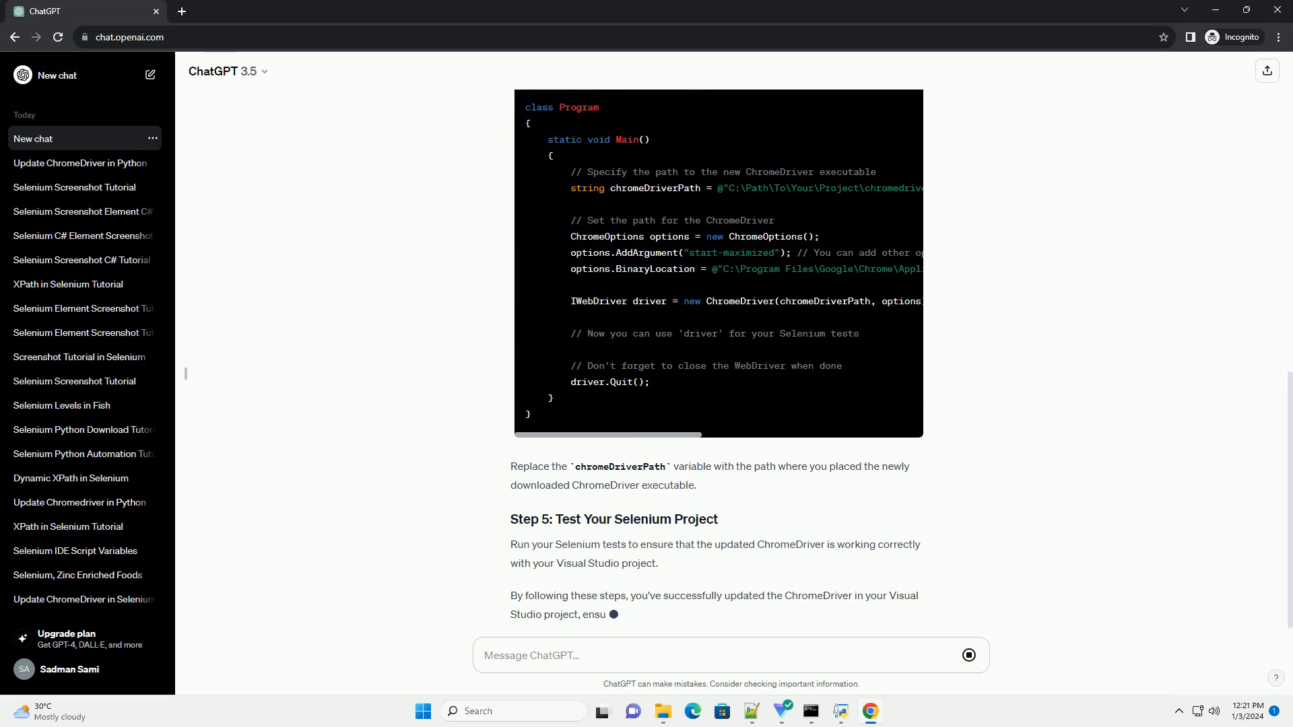